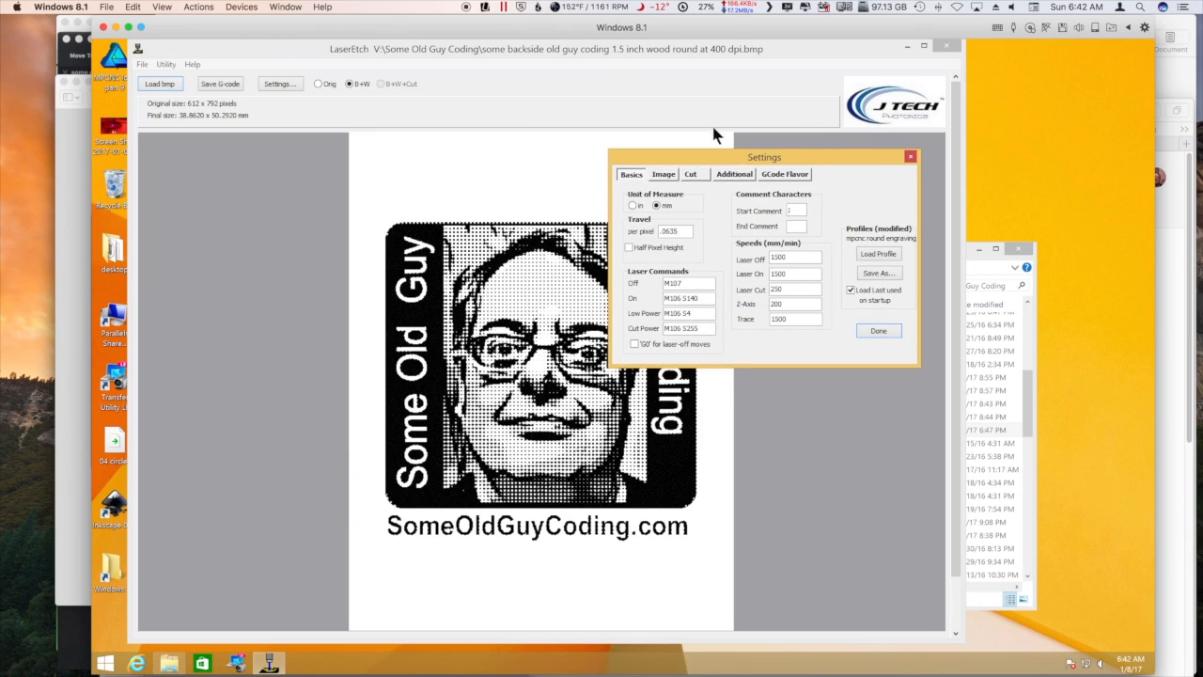
Move the Settings dialog right so the backside 400 dpi bitmap preview shows fully
{"action": "left_click_drag", "start_coordinate": [763, 158], "coordinate": [770, 177]}
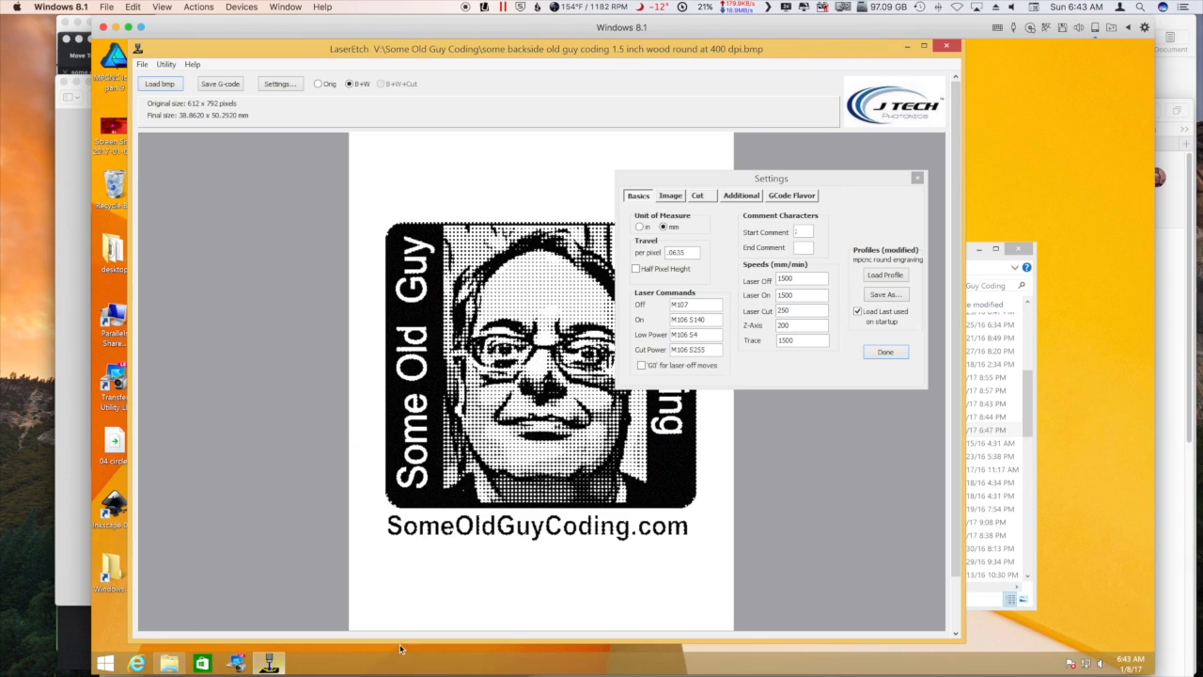
{"action": "mouse_move", "coordinate": [411, 479]}
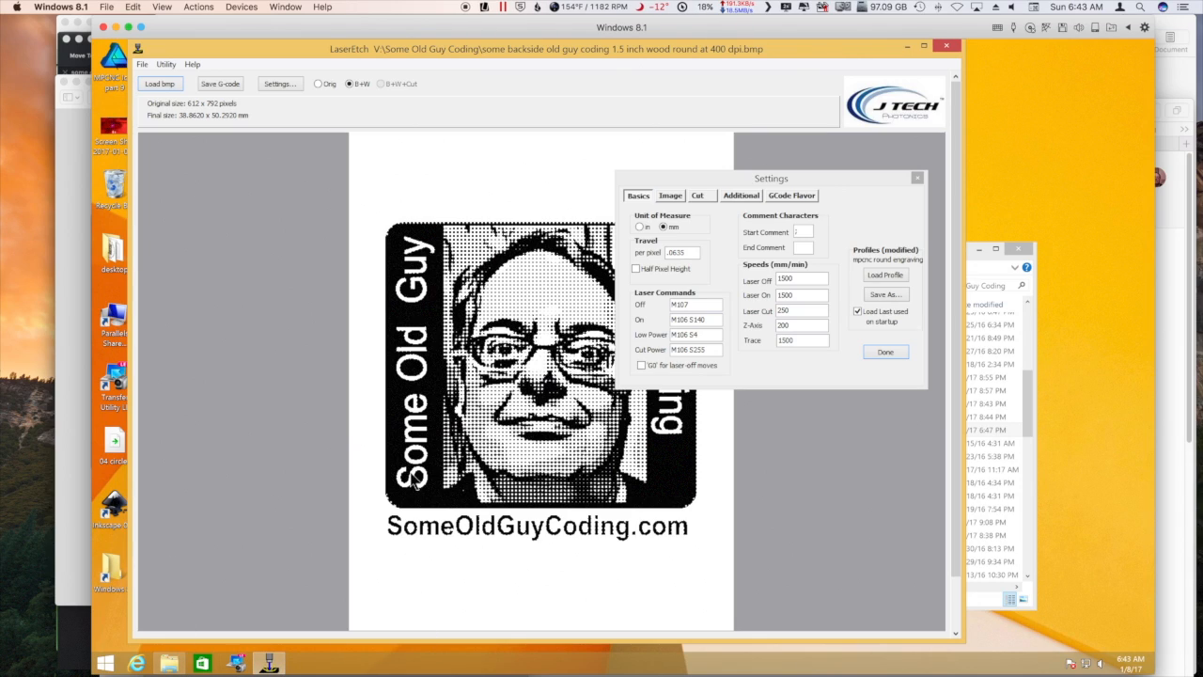
{"action": "mouse_move", "coordinate": [723, 184]}
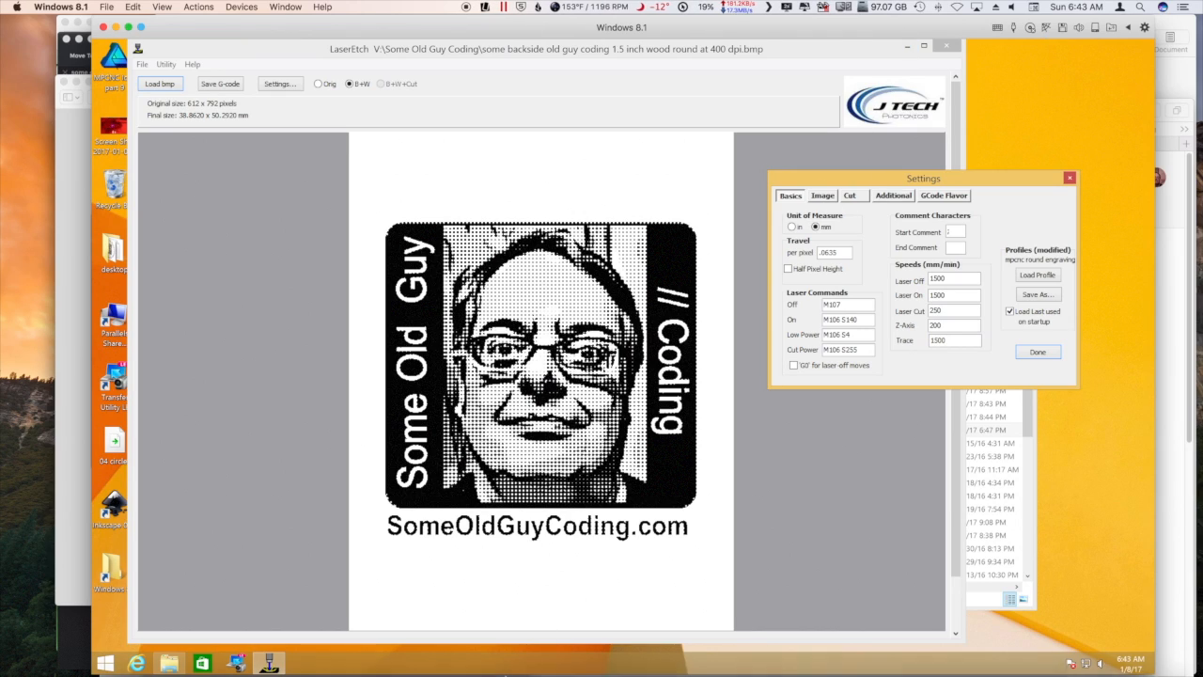
{"action": "mouse_move", "coordinate": [987, 657]}
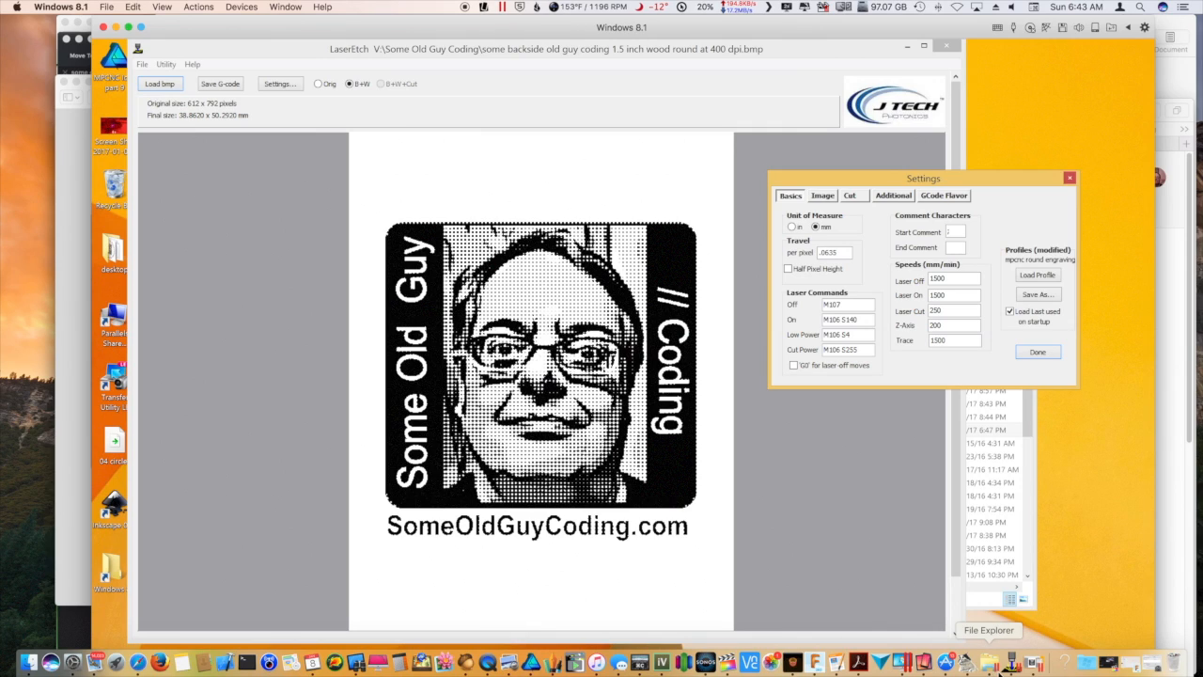
{"action": "mouse_move", "coordinate": [855, 661]}
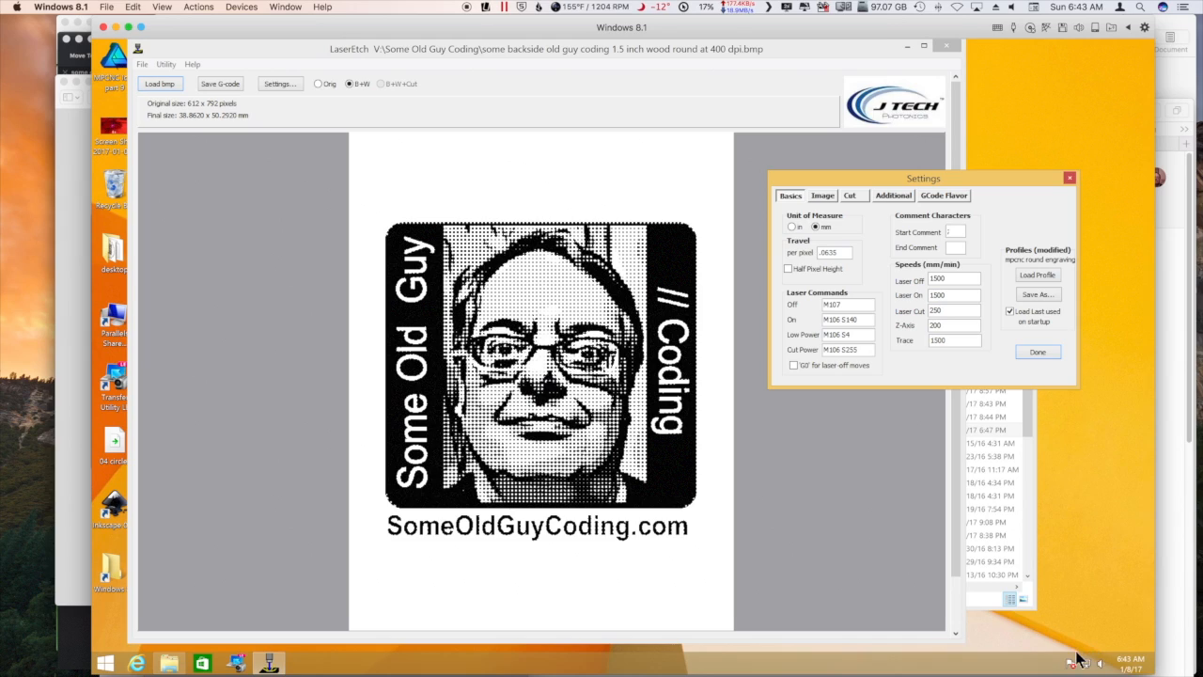
{"action": "mouse_move", "coordinate": [1062, 643]}
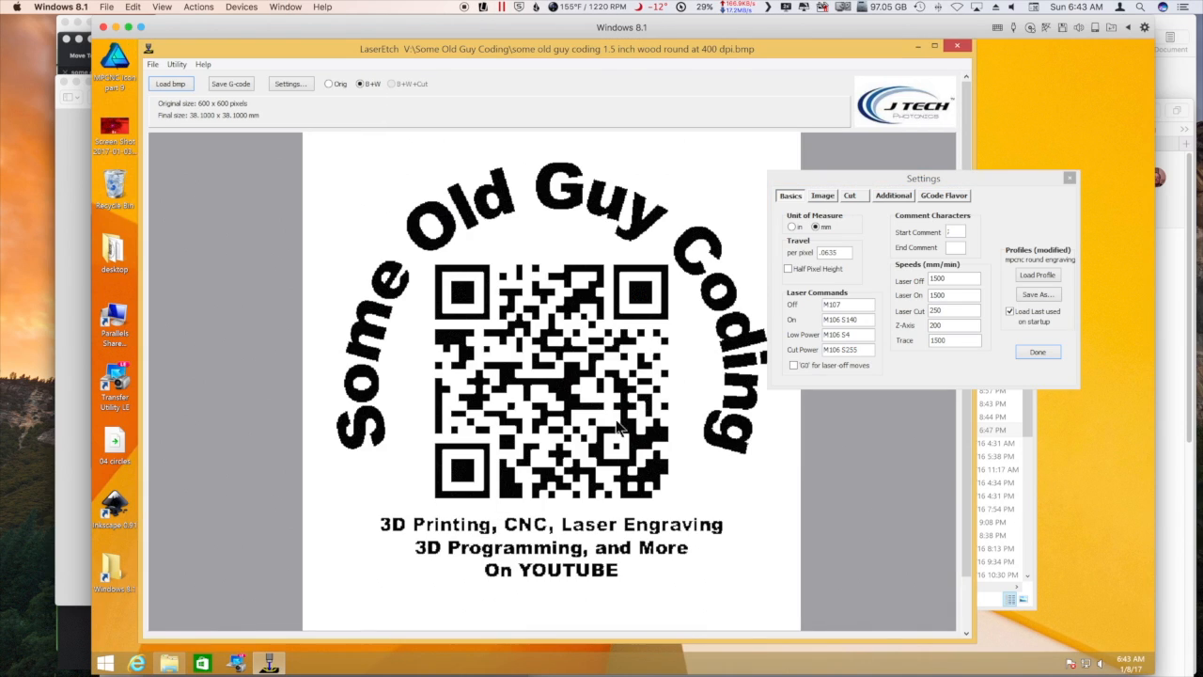
{"action": "mouse_move", "coordinate": [554, 569]}
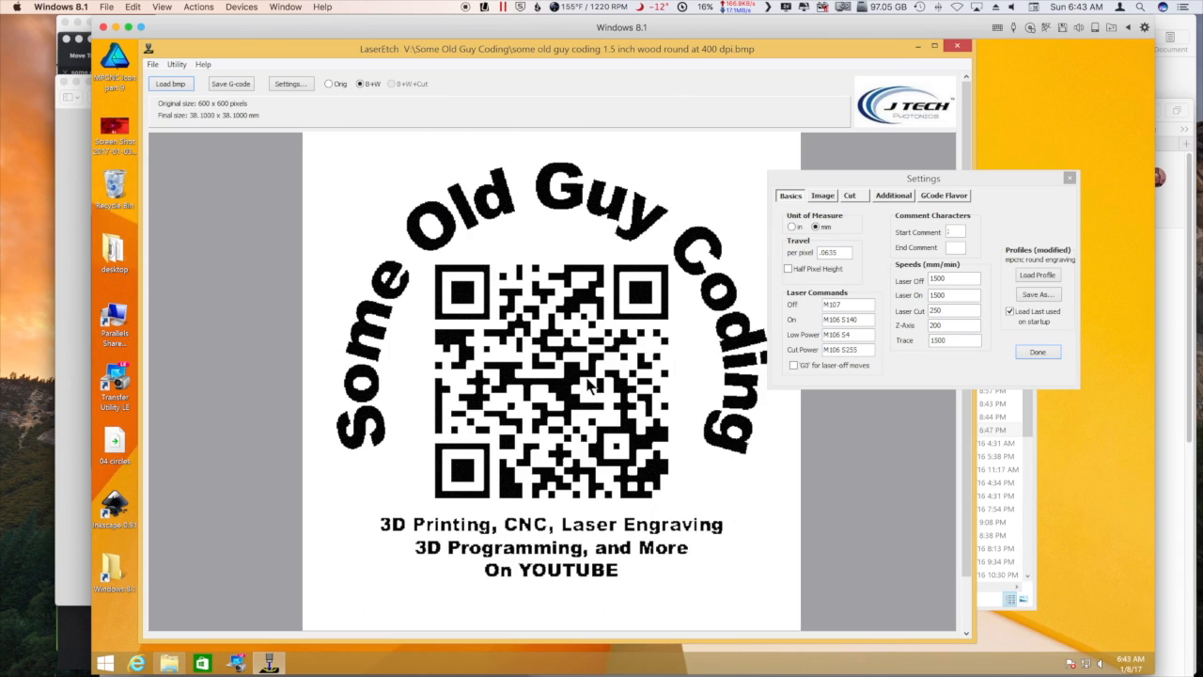
{"action": "mouse_move", "coordinate": [571, 393]}
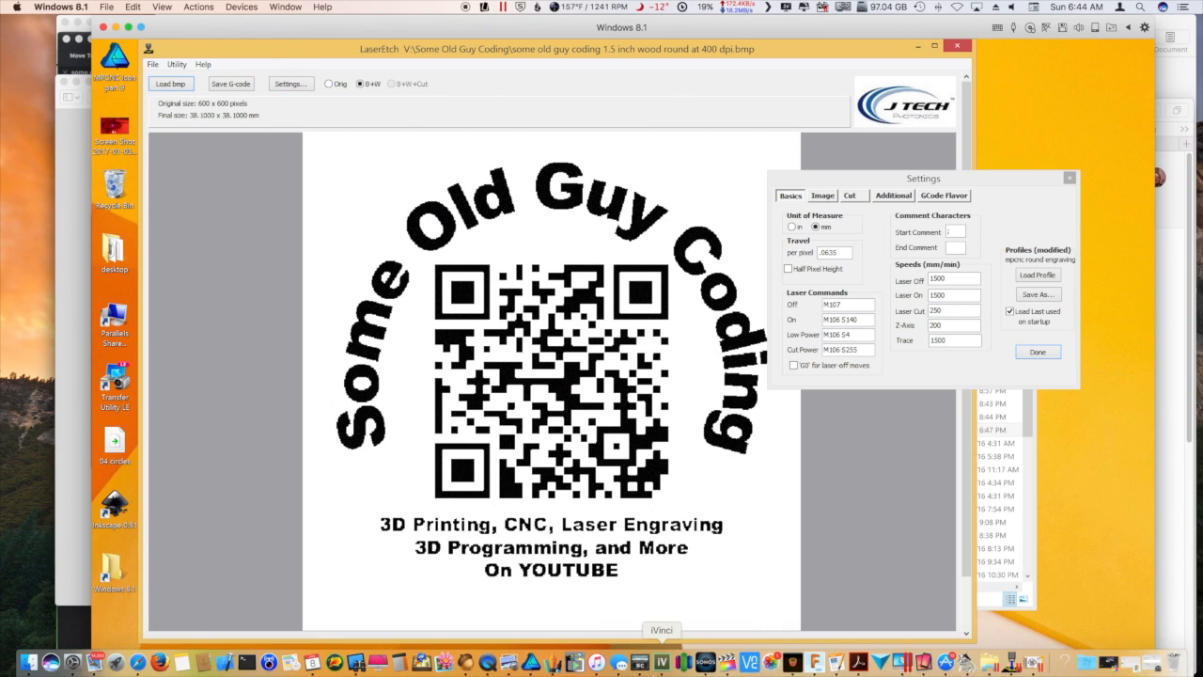
{"action": "mouse_move", "coordinate": [553, 661]}
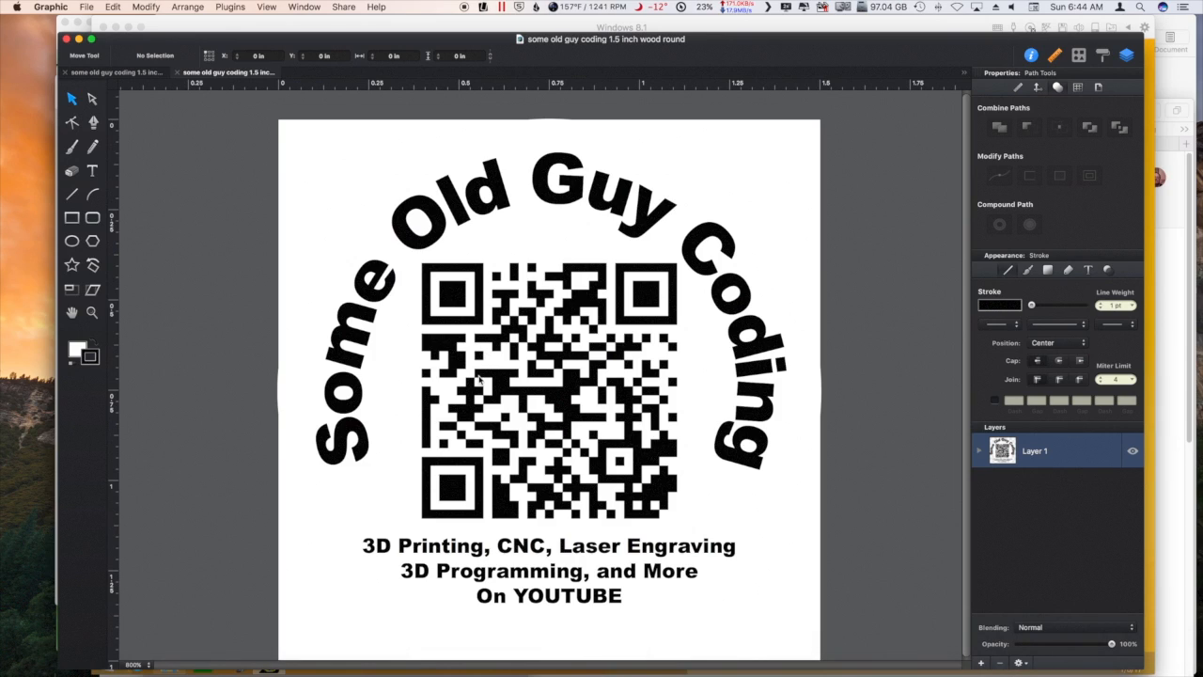
{"action": "mouse_move", "coordinate": [504, 527]}
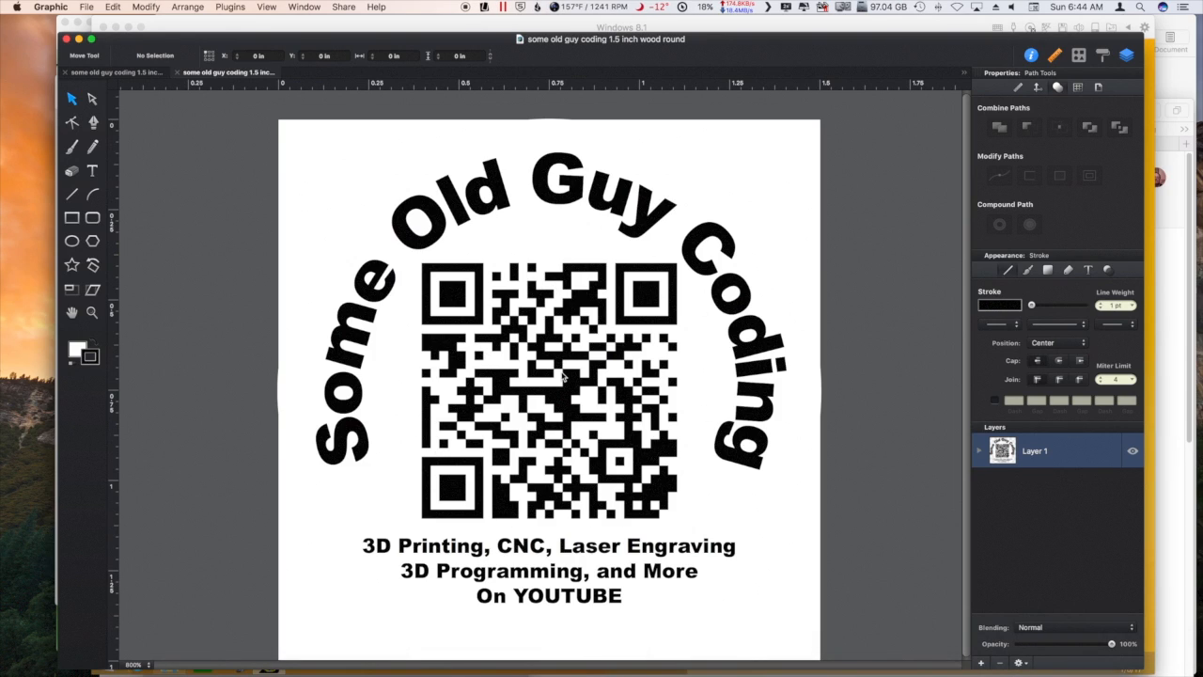
Select the arched 'Some Old Guy Coding' title text on the 1.5 inch wood round design
{"action": "left_click", "coordinate": [549, 376]}
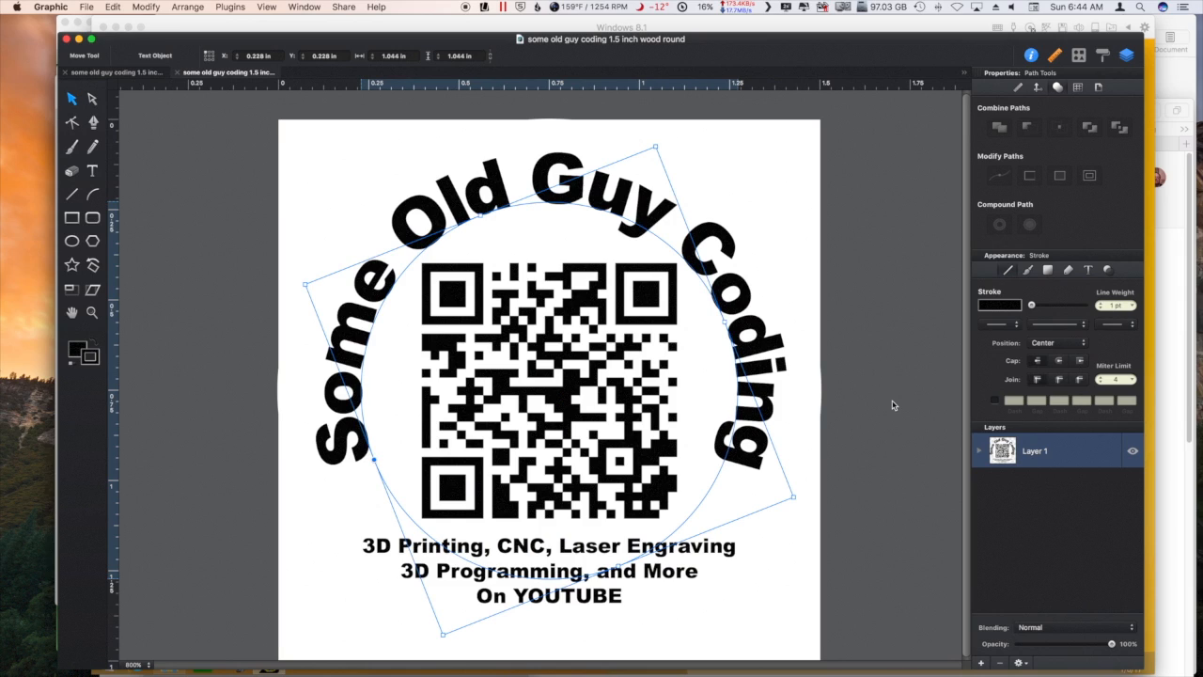
{"action": "mouse_move", "coordinate": [887, 406]}
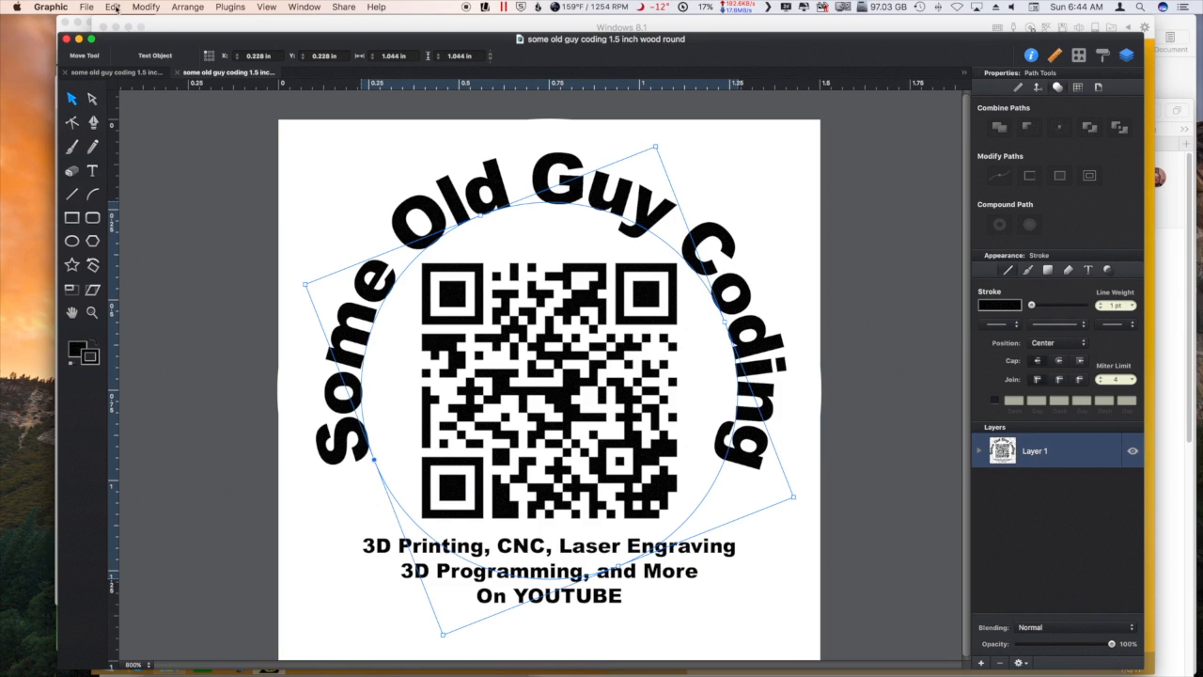
{"action": "mouse_move", "coordinate": [173, 460]}
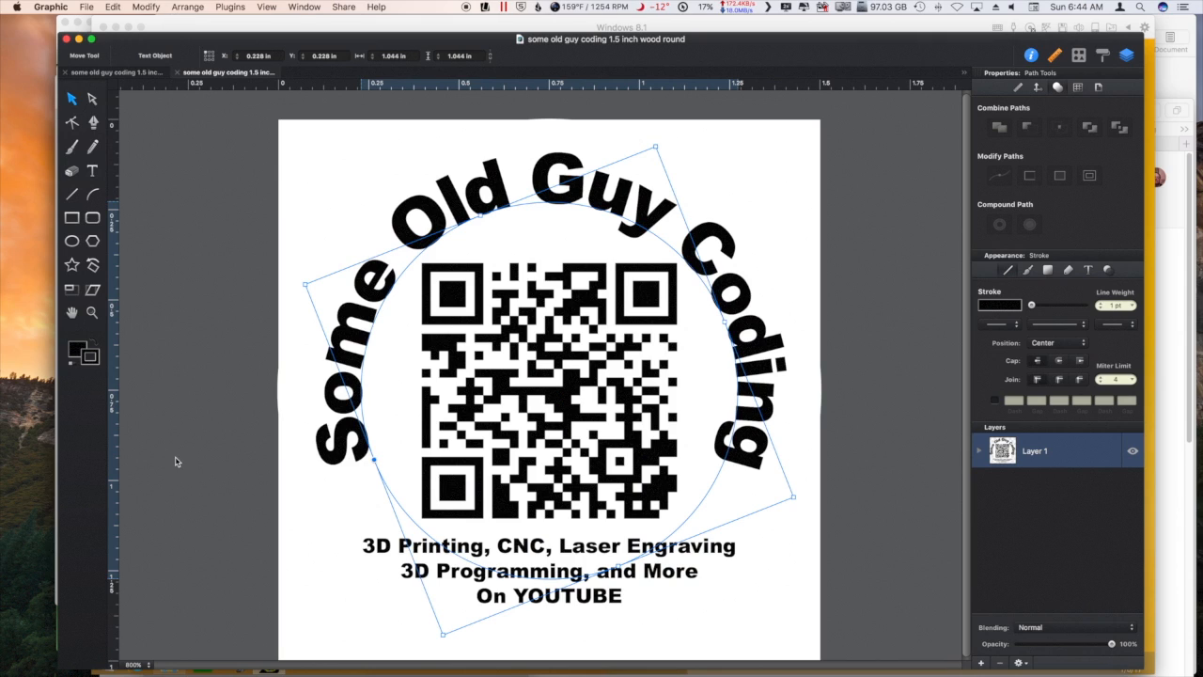
{"action": "mouse_move", "coordinate": [26, 667]}
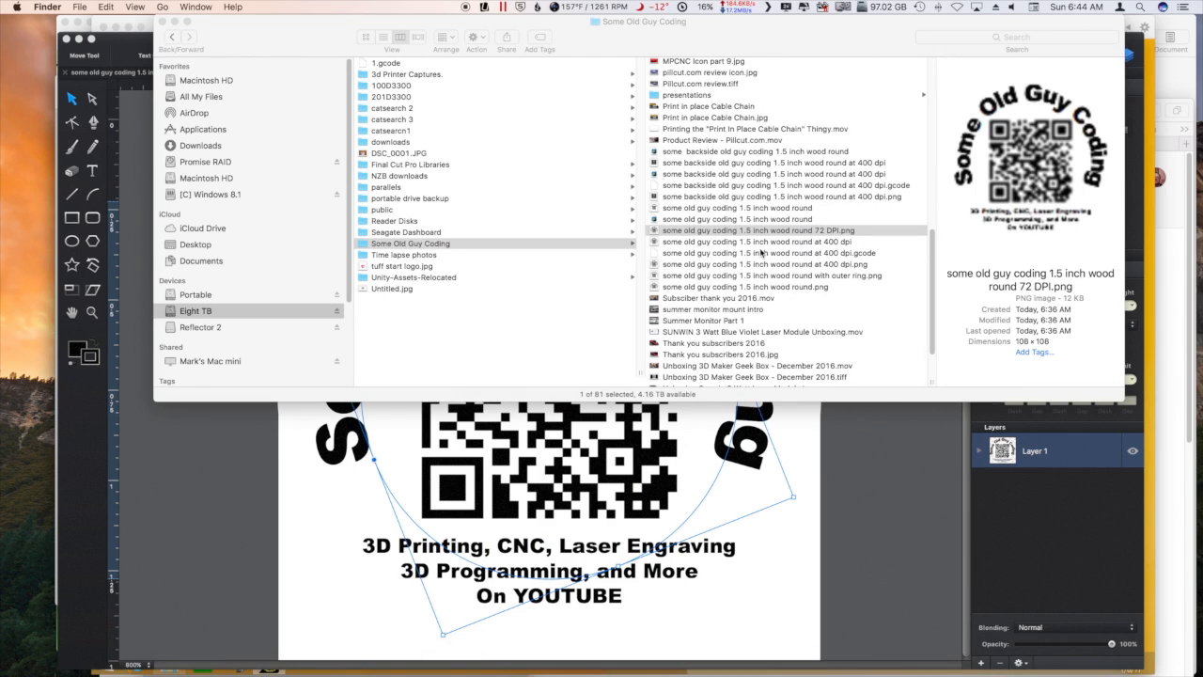
{"action": "mouse_move", "coordinate": [823, 235]}
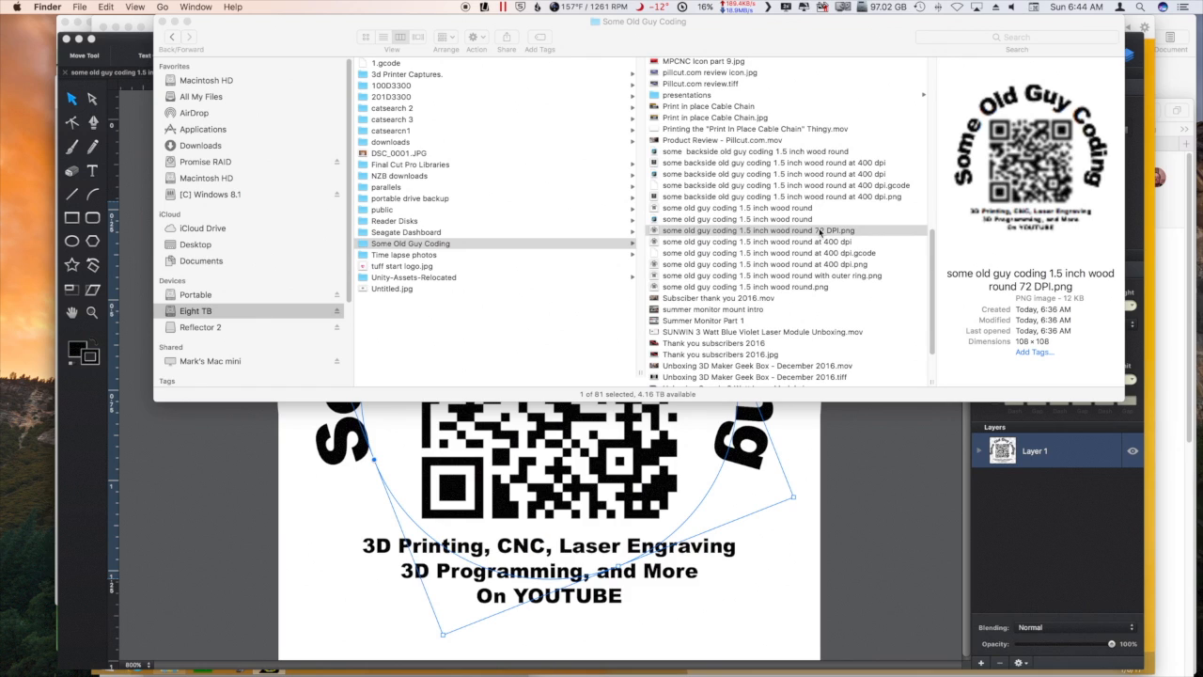
View the 72 DPI wood round PNG from the Some Old Guy Coding folder
{"action": "double_click", "coordinate": [751, 229]}
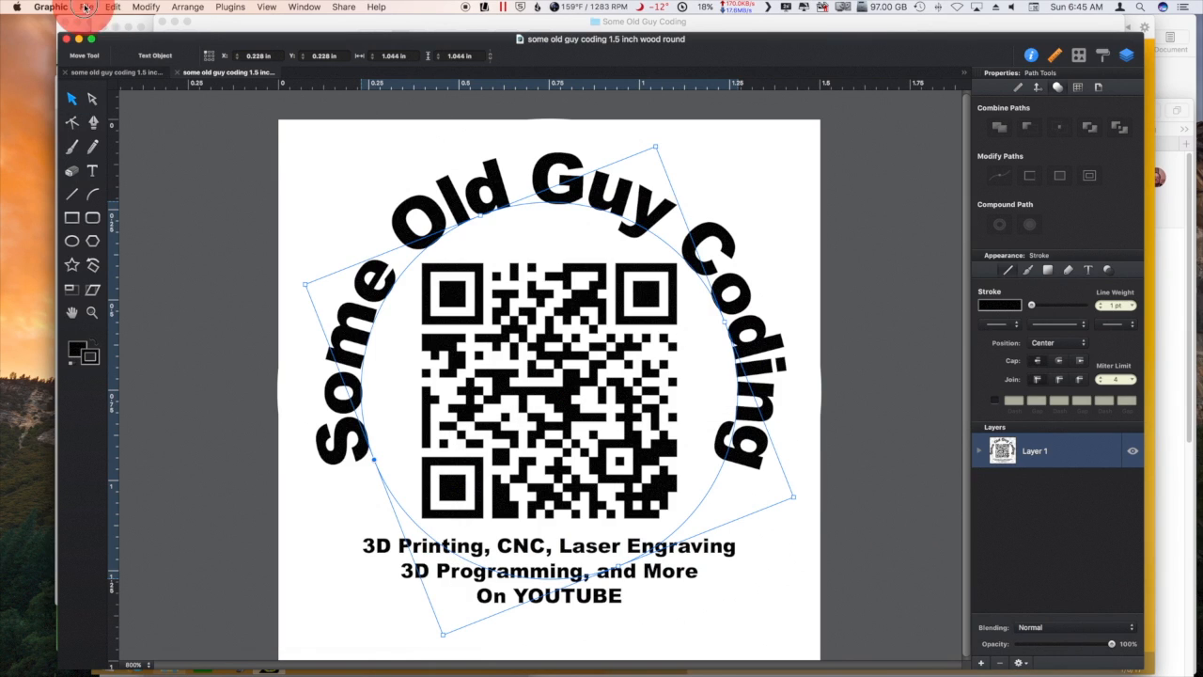
{"action": "left_click", "coordinate": [86, 8]}
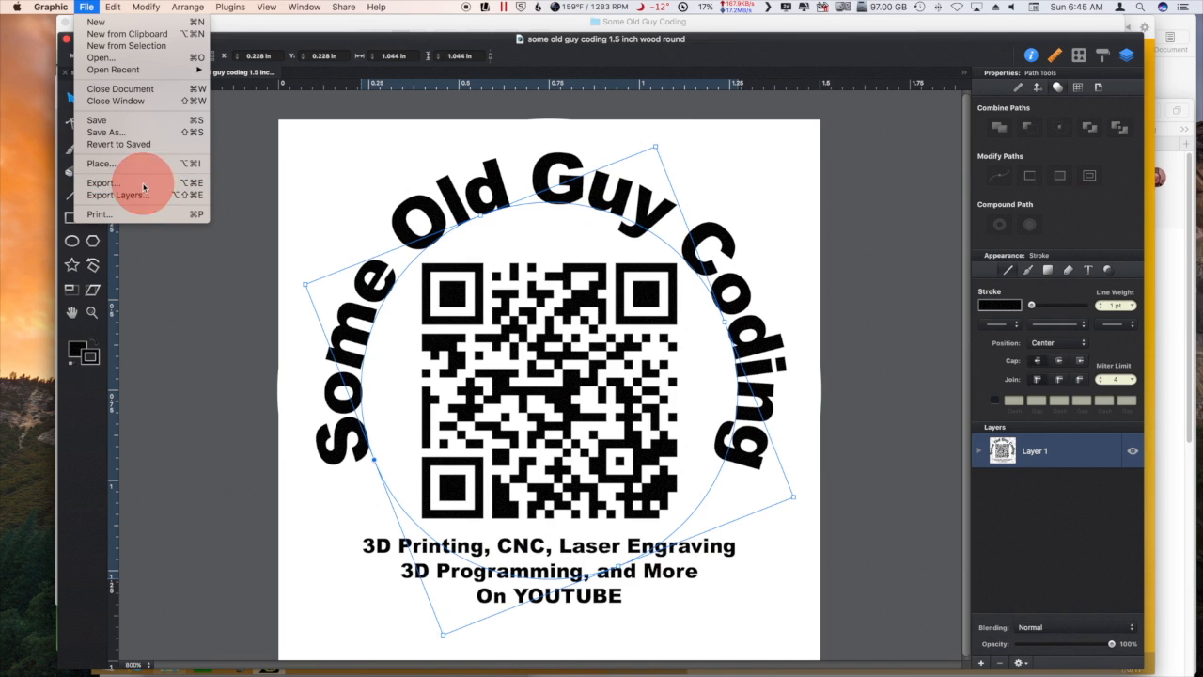
{"action": "left_click", "coordinate": [100, 182]}
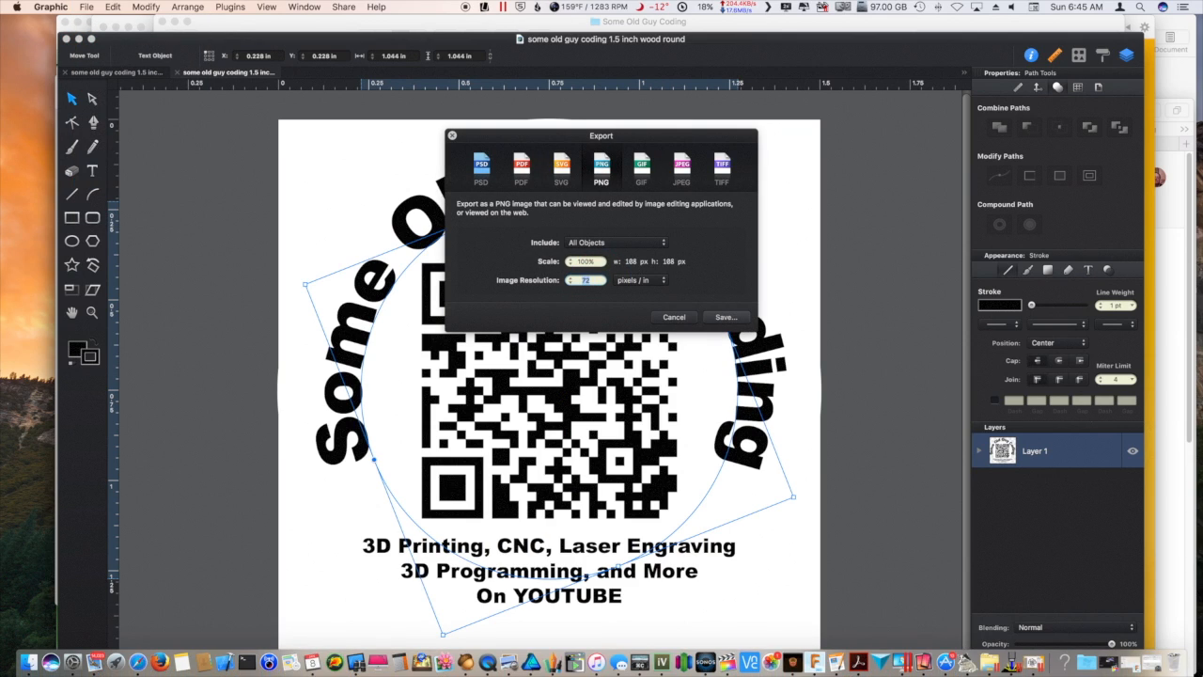
{"action": "type", "text": "400"}
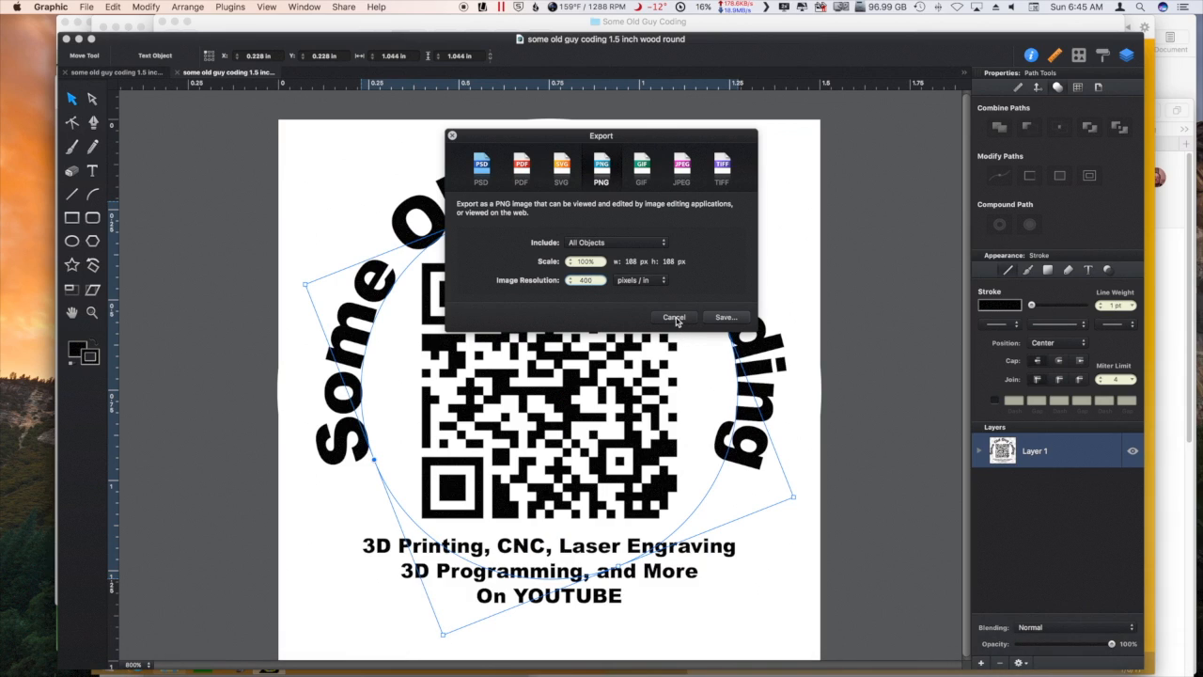
{"action": "left_click", "coordinate": [673, 316]}
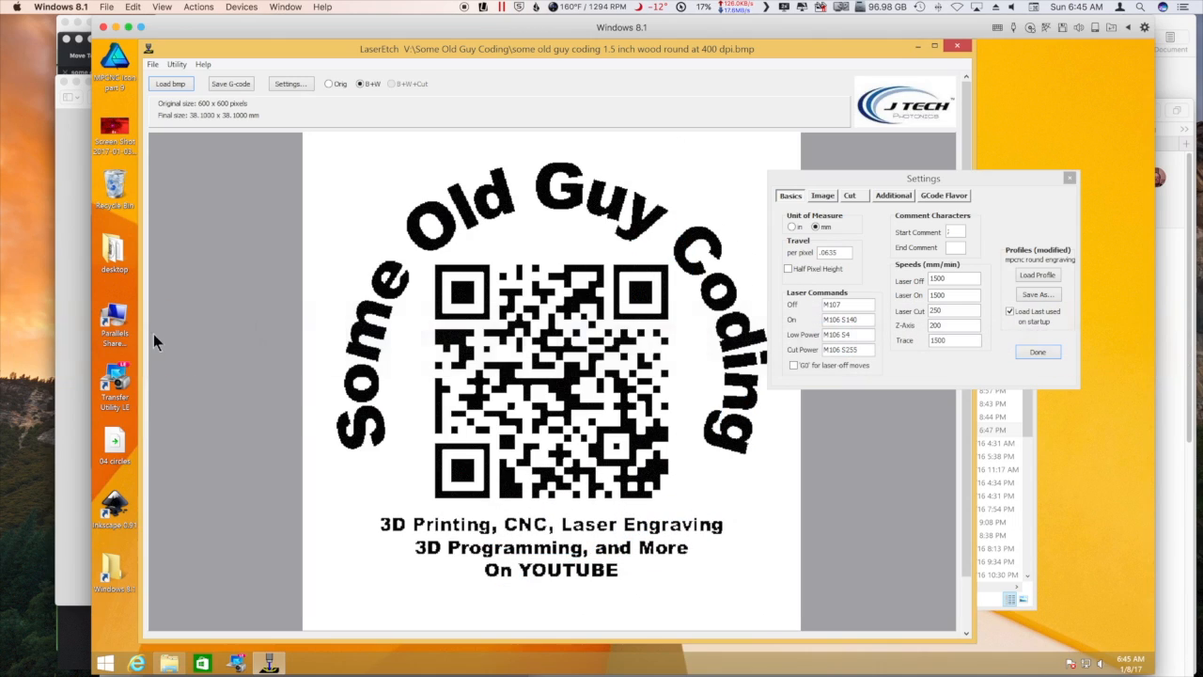
{"action": "mouse_move", "coordinate": [1094, 315]}
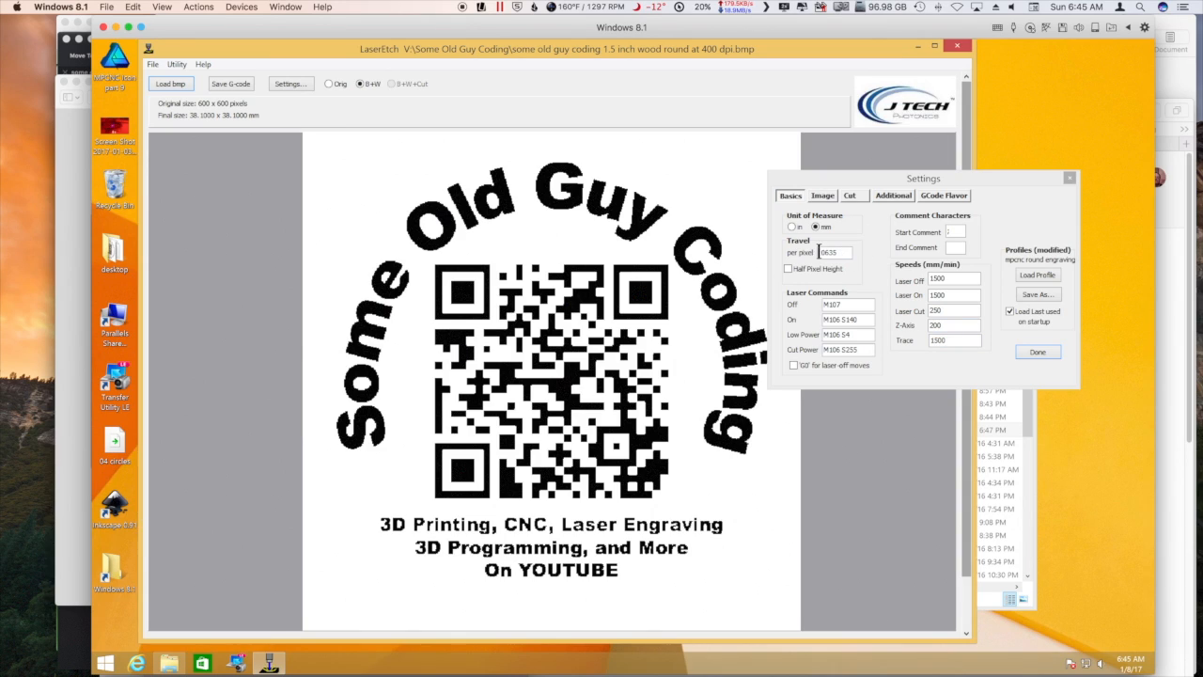
{"action": "mouse_move", "coordinate": [831, 252]}
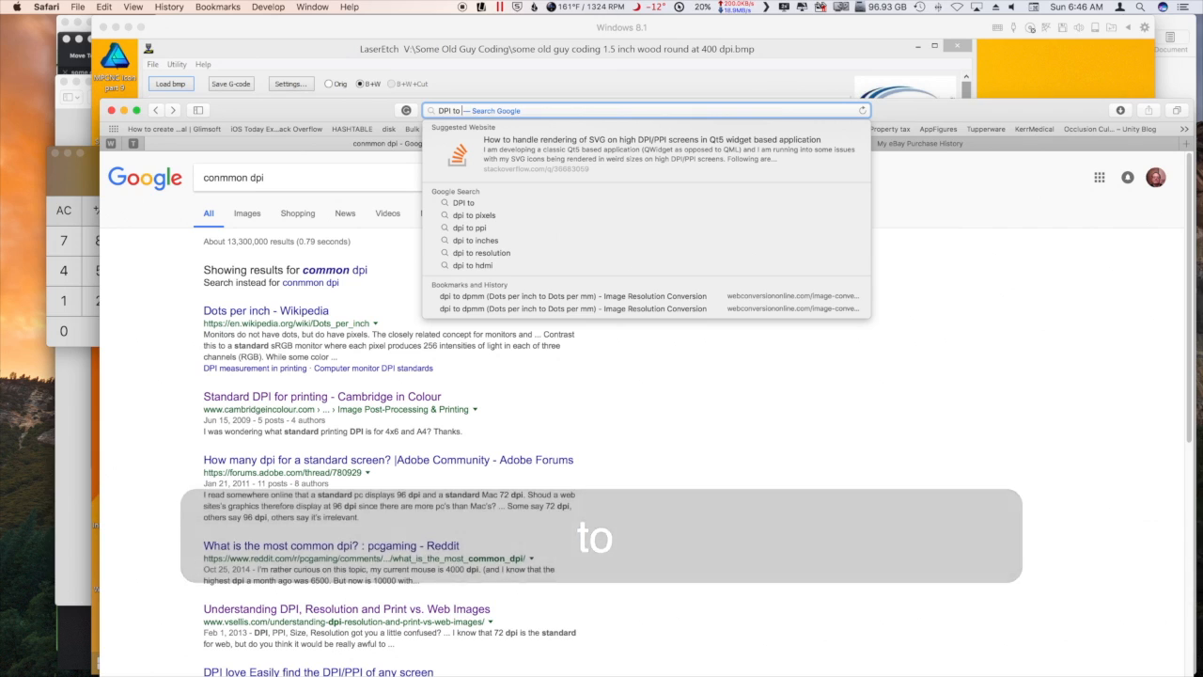
Search Google for a DPI to DPMM converter and reach the translatorscafe page
{"action": "type", "text": "DPMM converter"}
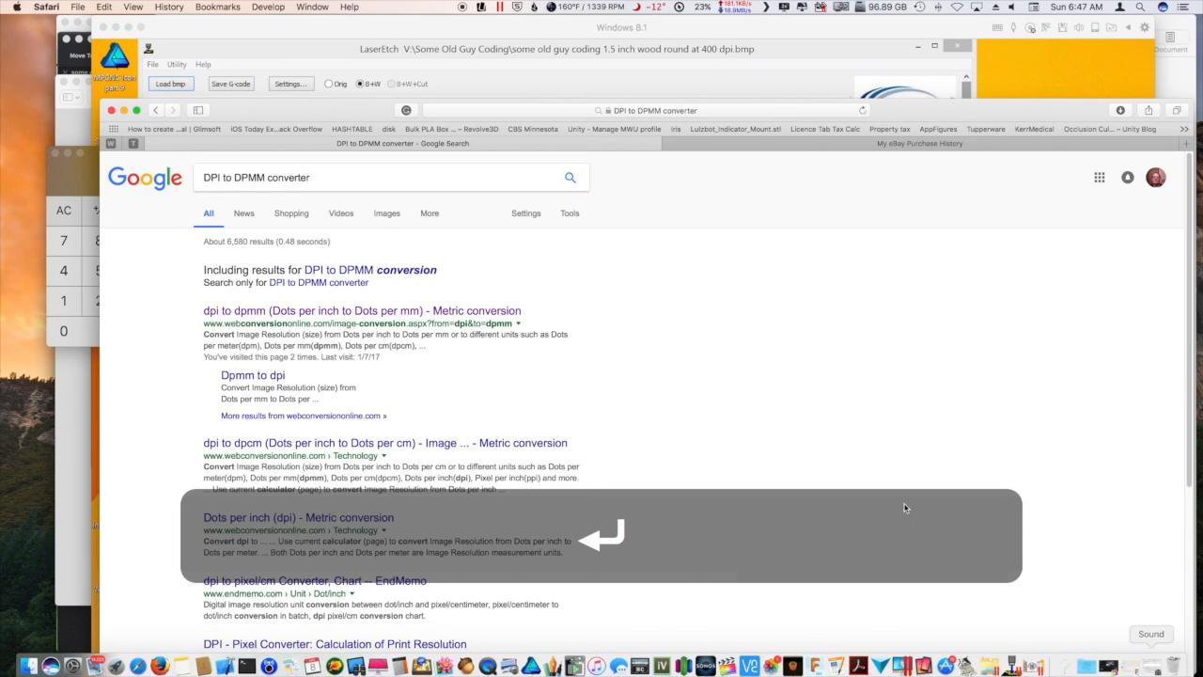
{"action": "scroll", "scroll_direction": "down", "scroll_amount": 3}
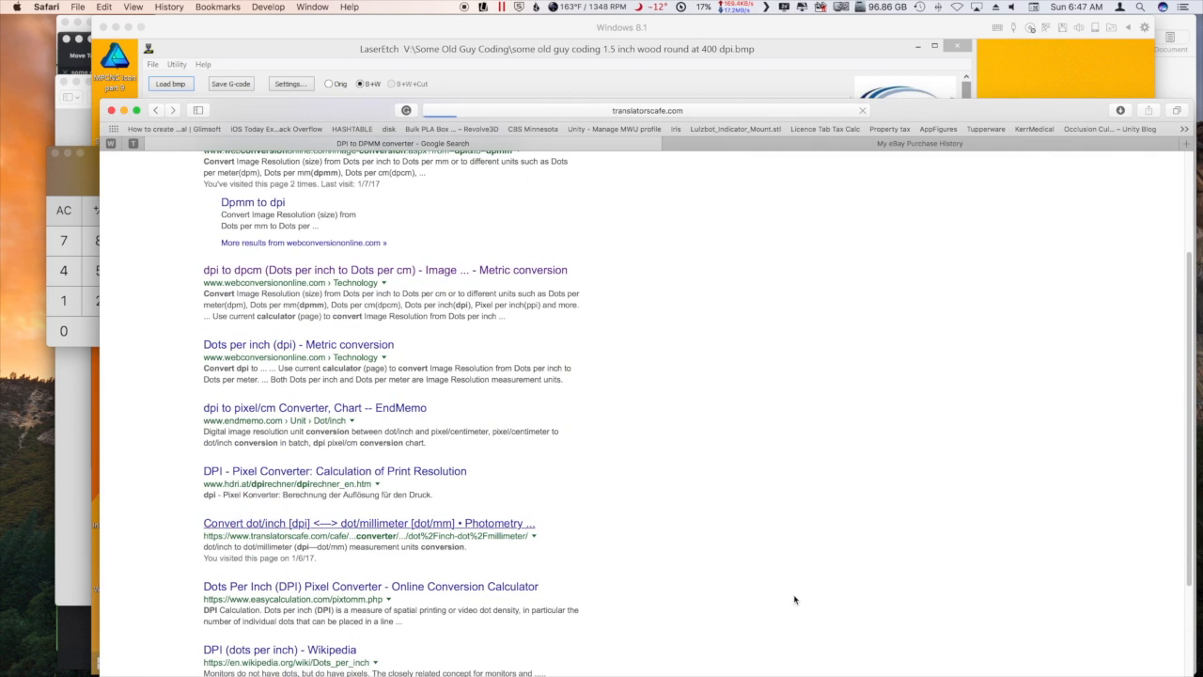
{"action": "left_click", "coordinate": [369, 522]}
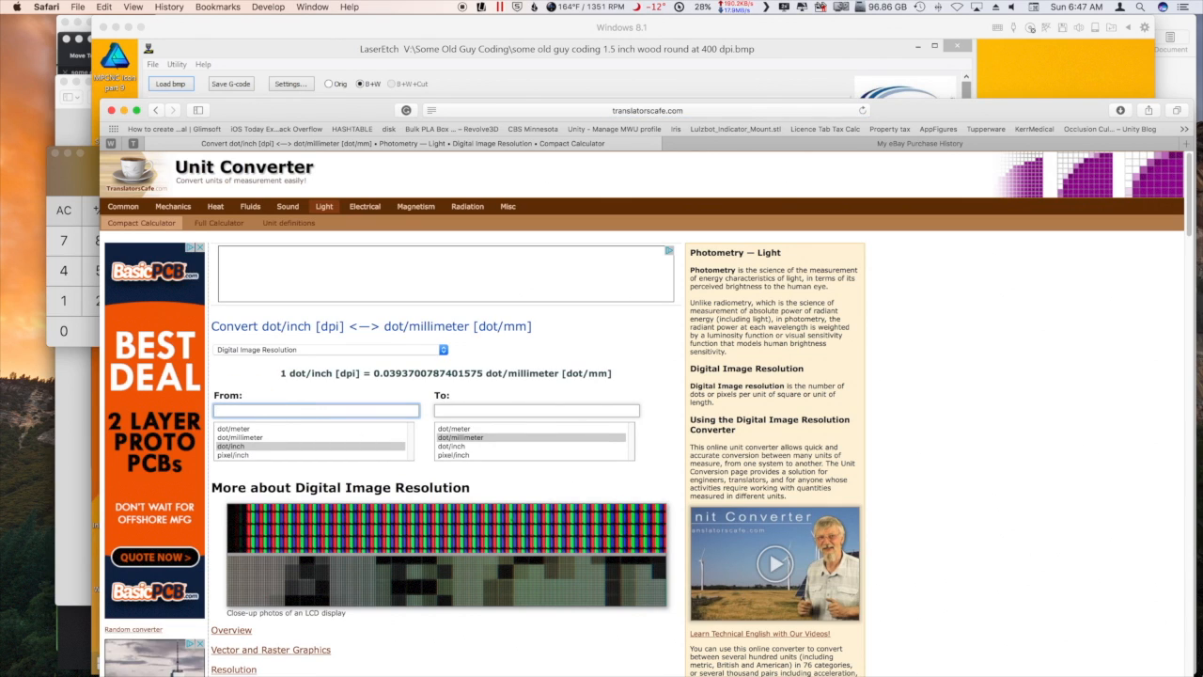
Convert 400 dot/inch to 15.74803149606 dot/millimeter and copy the result
{"action": "type", "text": "599"}
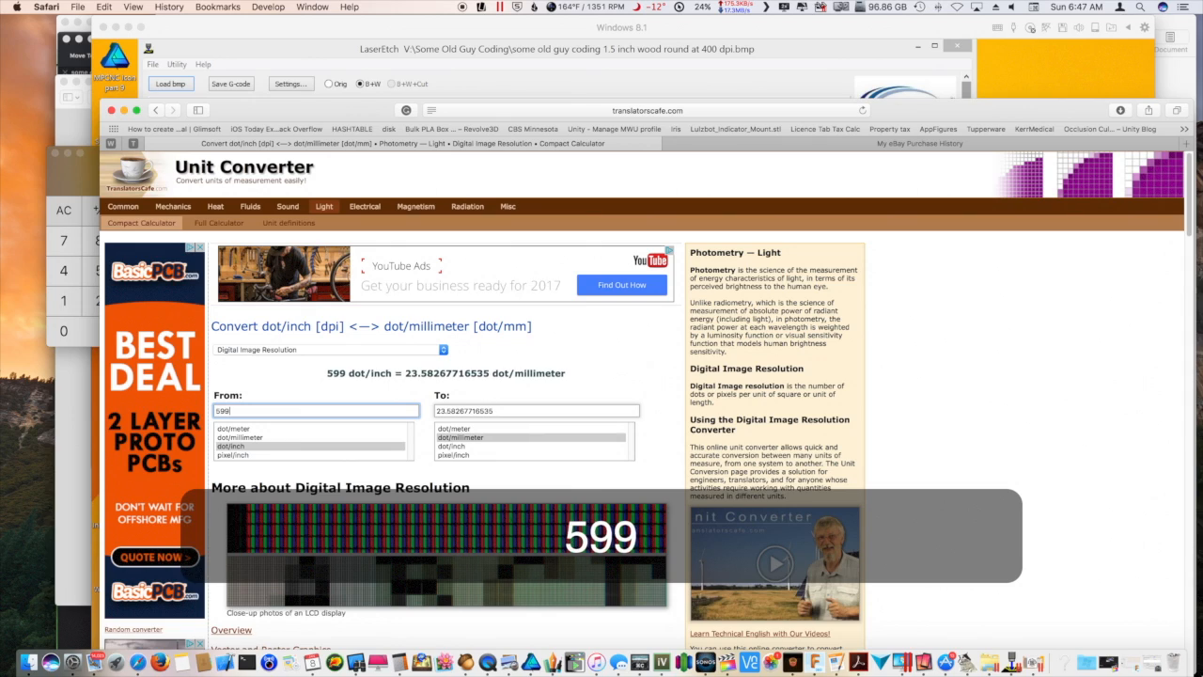
{"action": "type", "text": "400"}
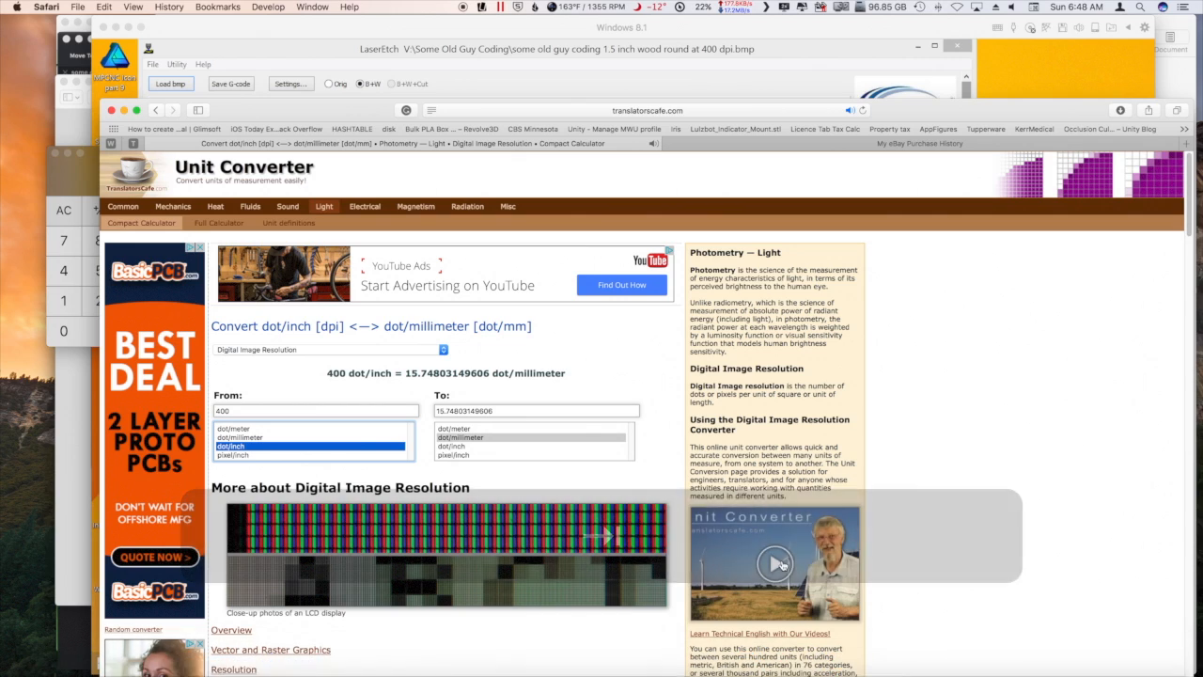
{"action": "mouse_move", "coordinate": [496, 432]}
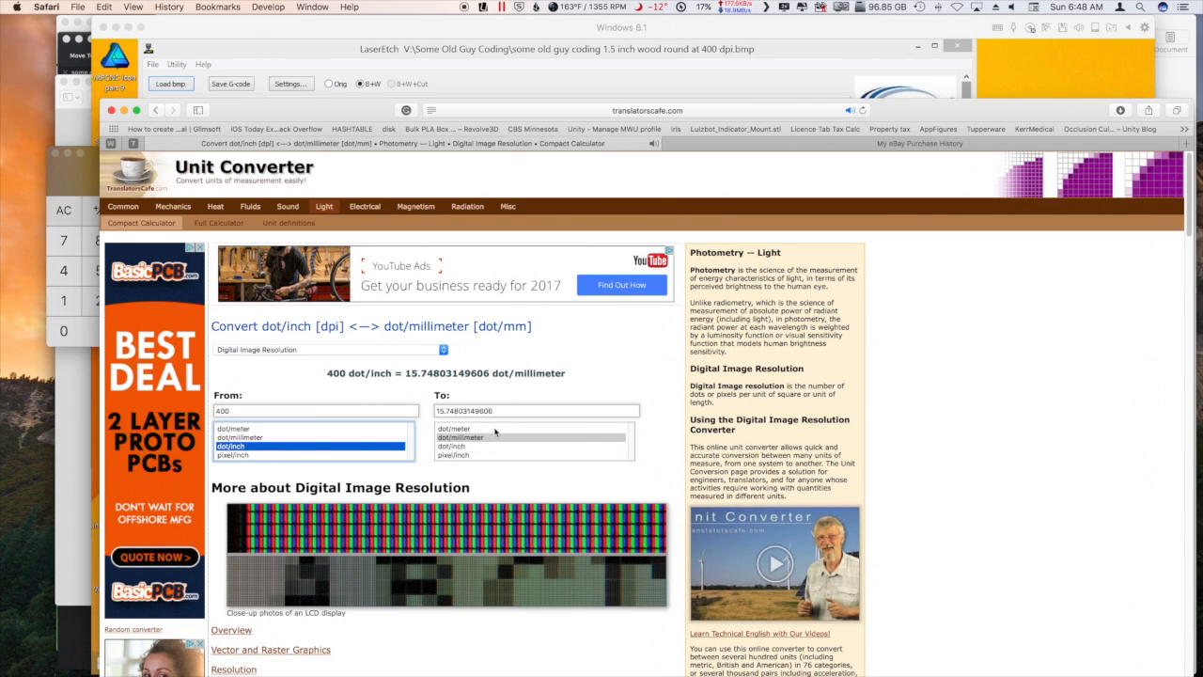
{"action": "left_click", "coordinate": [455, 428]}
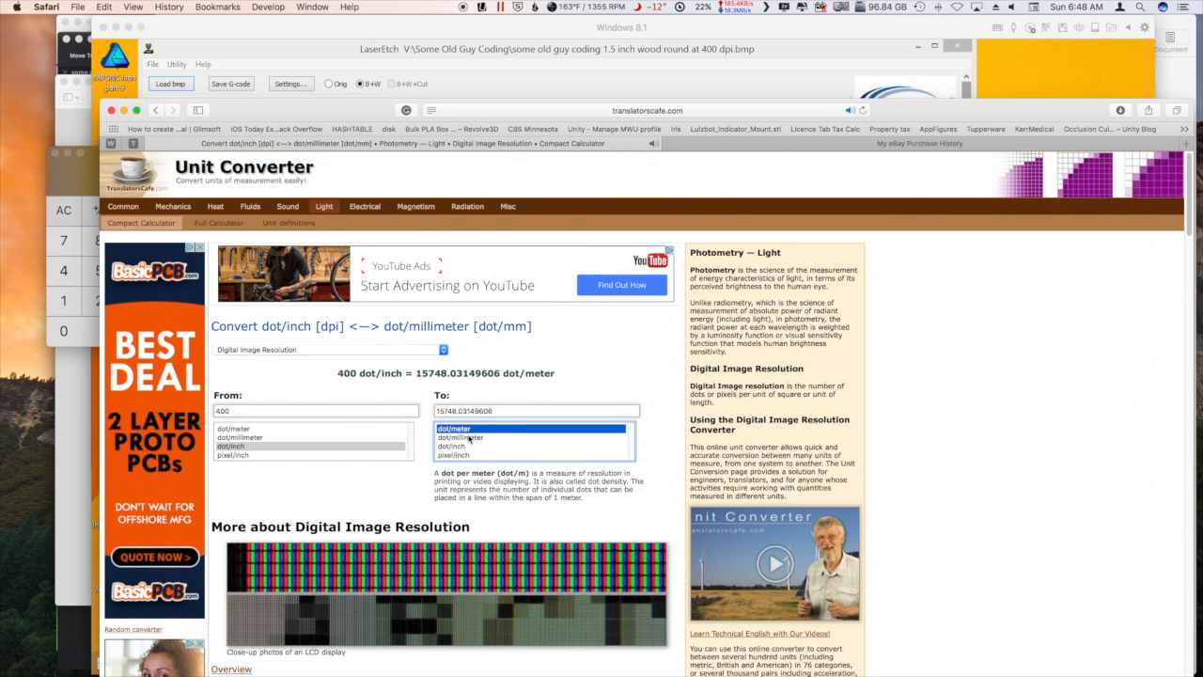
{"action": "left_click", "coordinate": [458, 436]}
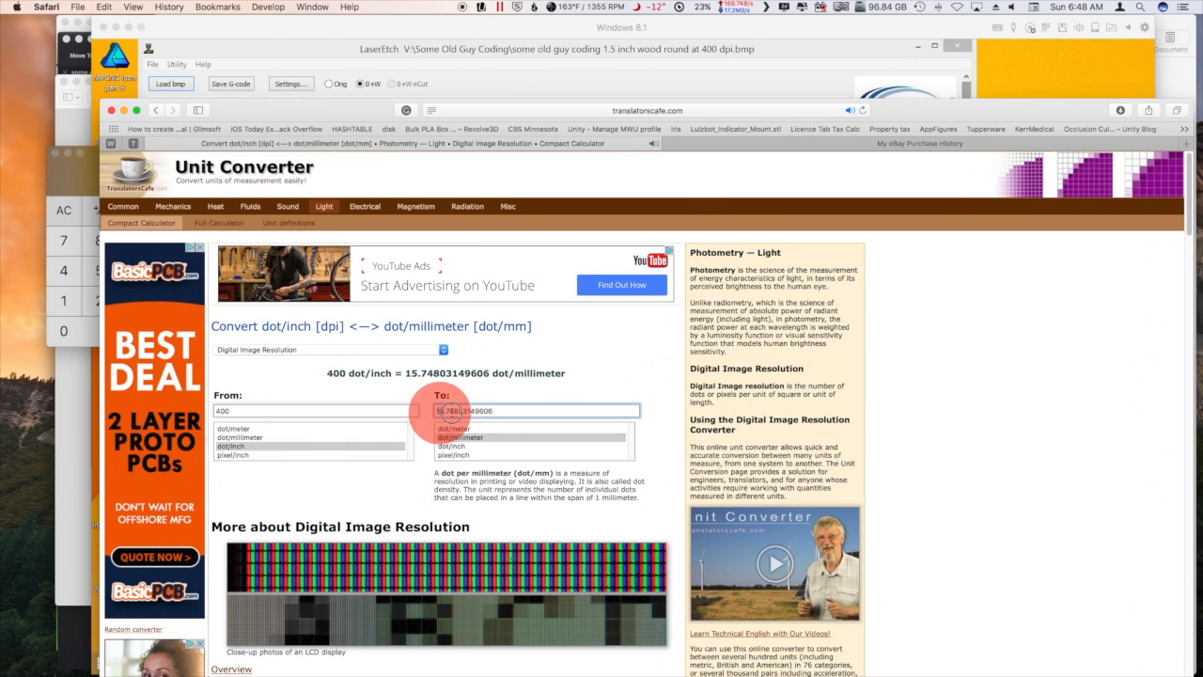
{"action": "right_click", "coordinate": [442, 410]}
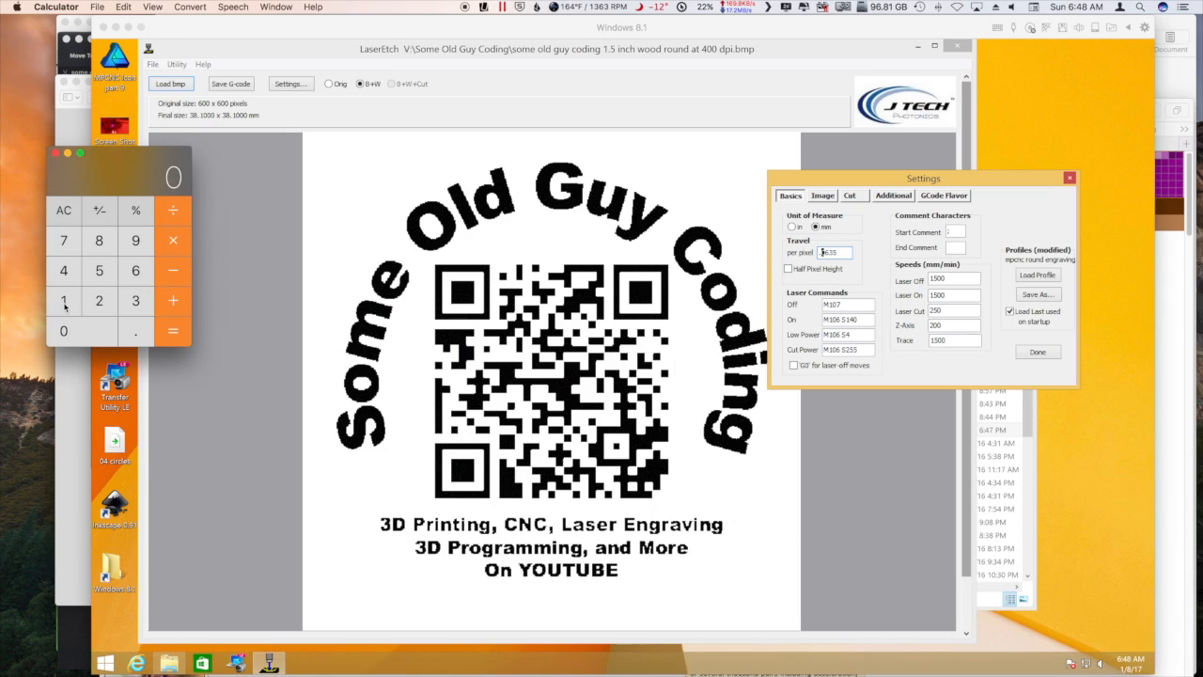
Divide 1 by 15.74803149606 in Calculator, giving about 0.0635 mm per pixel
{"action": "left_click", "coordinate": [64, 301]}
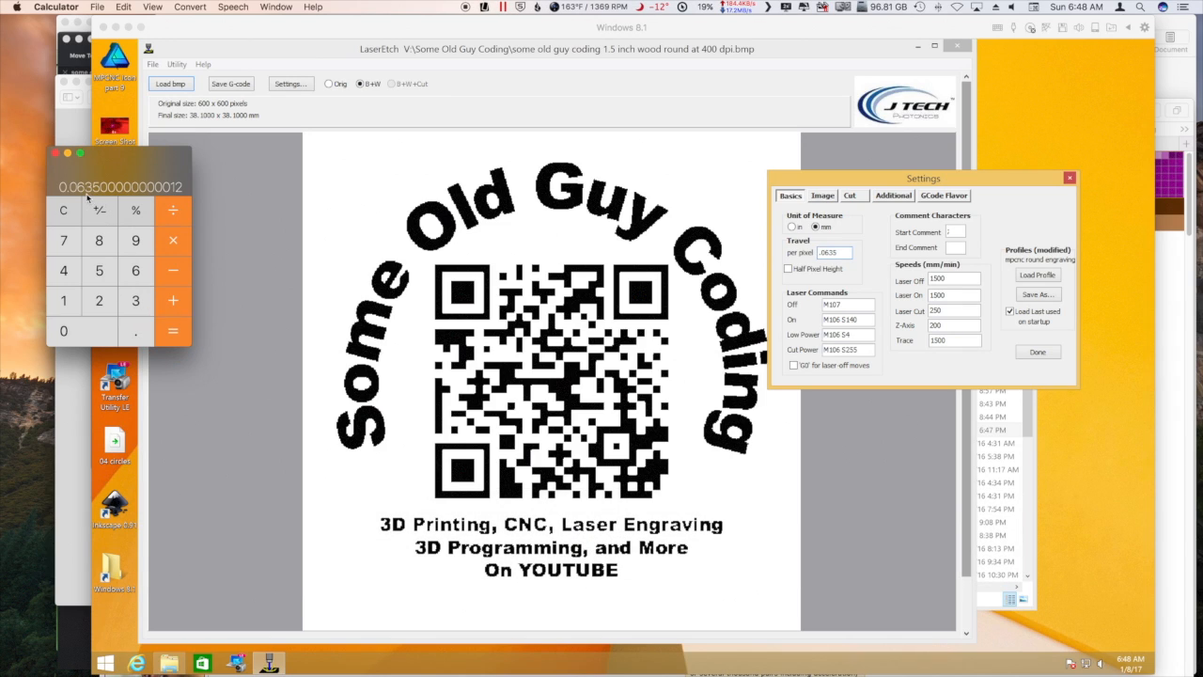
{"action": "left_click", "coordinate": [831, 252]}
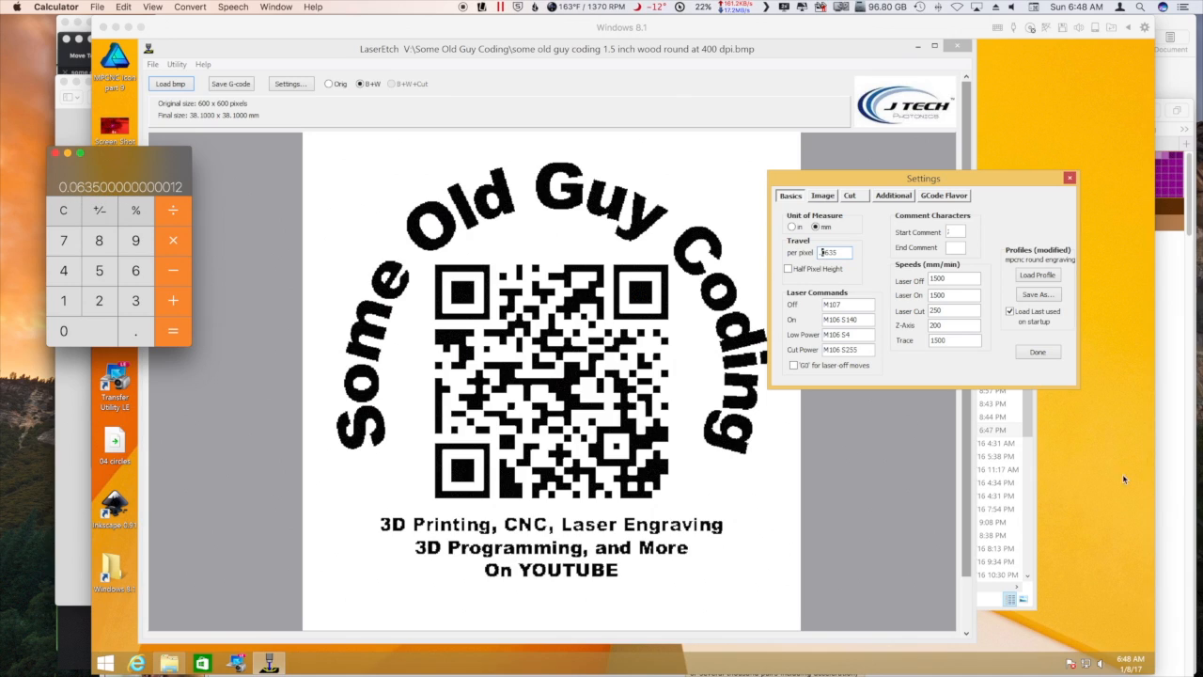
{"action": "mouse_move", "coordinate": [857, 271]}
{"action": "type", "text": ".0635"}
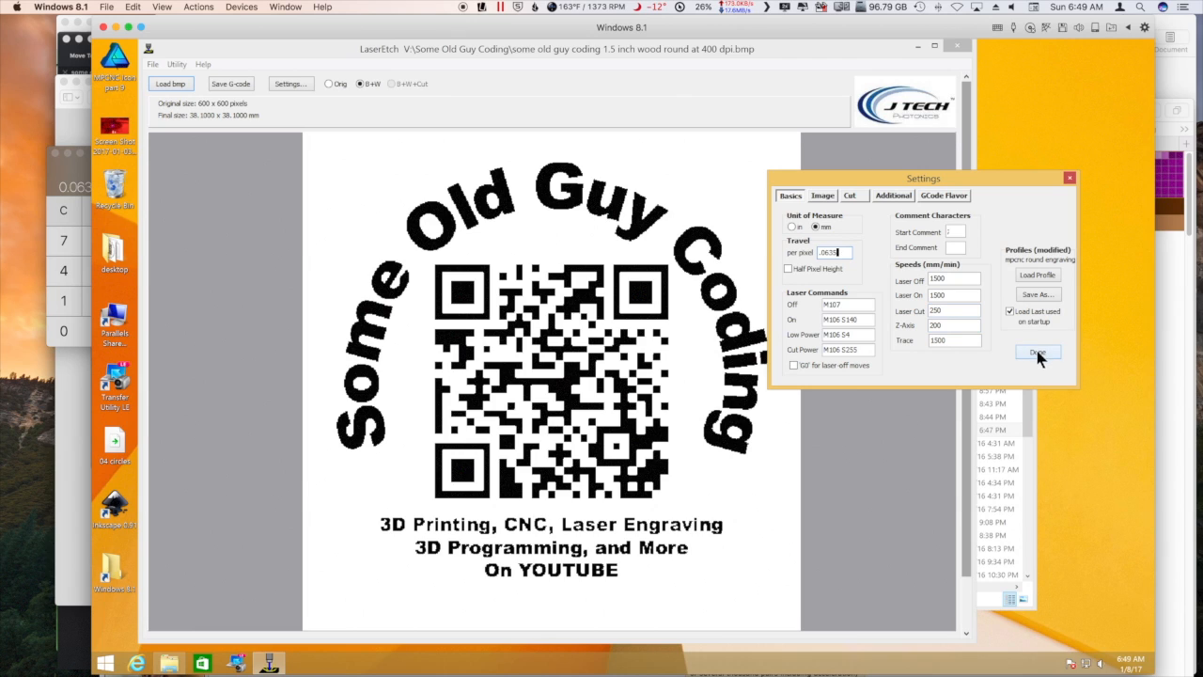
Apply 0.0635 mm travel per pixel in LaserEtch, then cancel a G-code save attempt
{"action": "left_click", "coordinate": [1037, 353]}
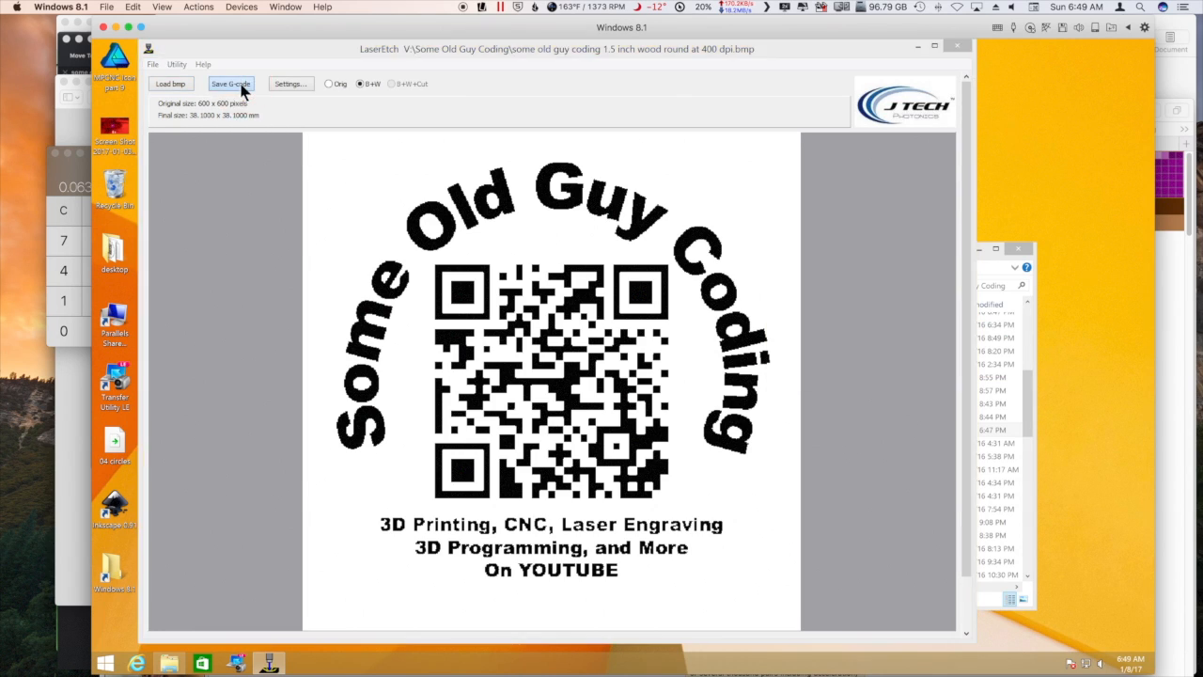
{"action": "left_click", "coordinate": [229, 82]}
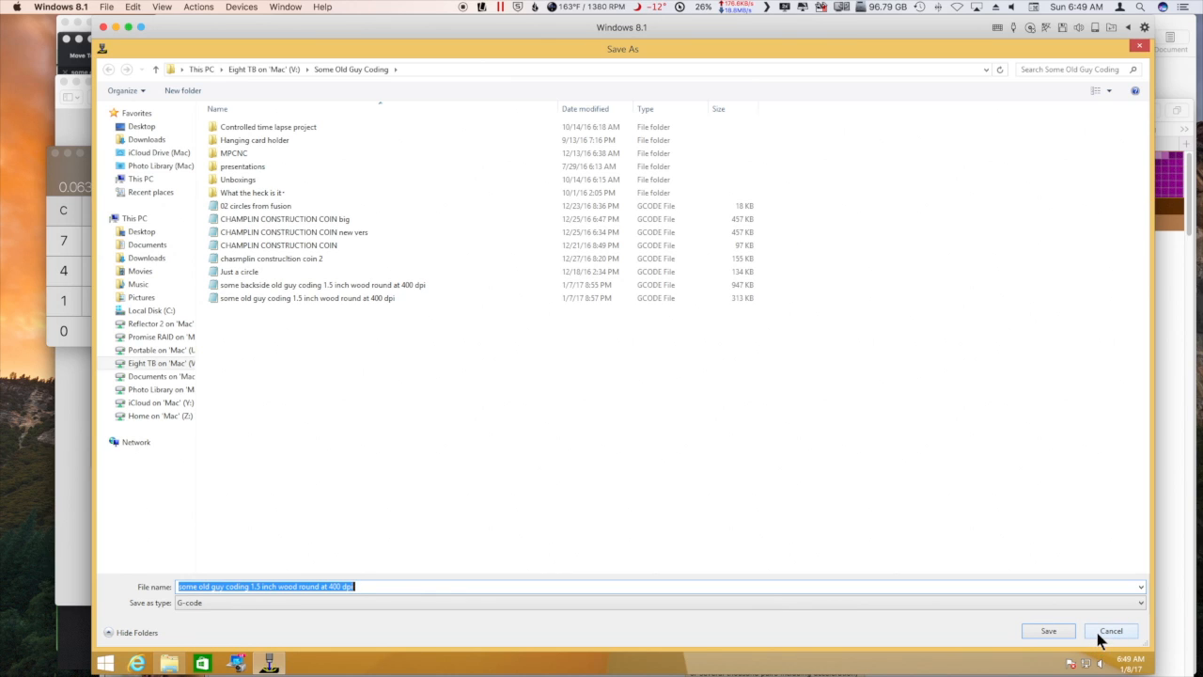
{"action": "left_click", "coordinate": [1109, 631]}
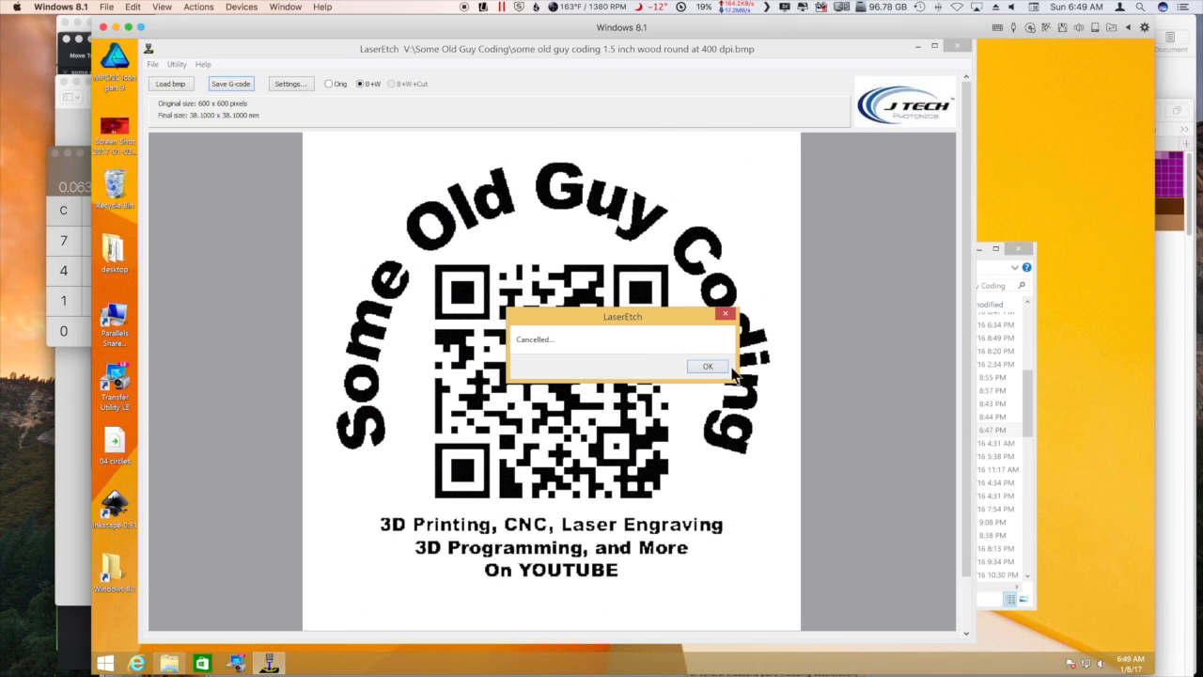
{"action": "left_click", "coordinate": [706, 364]}
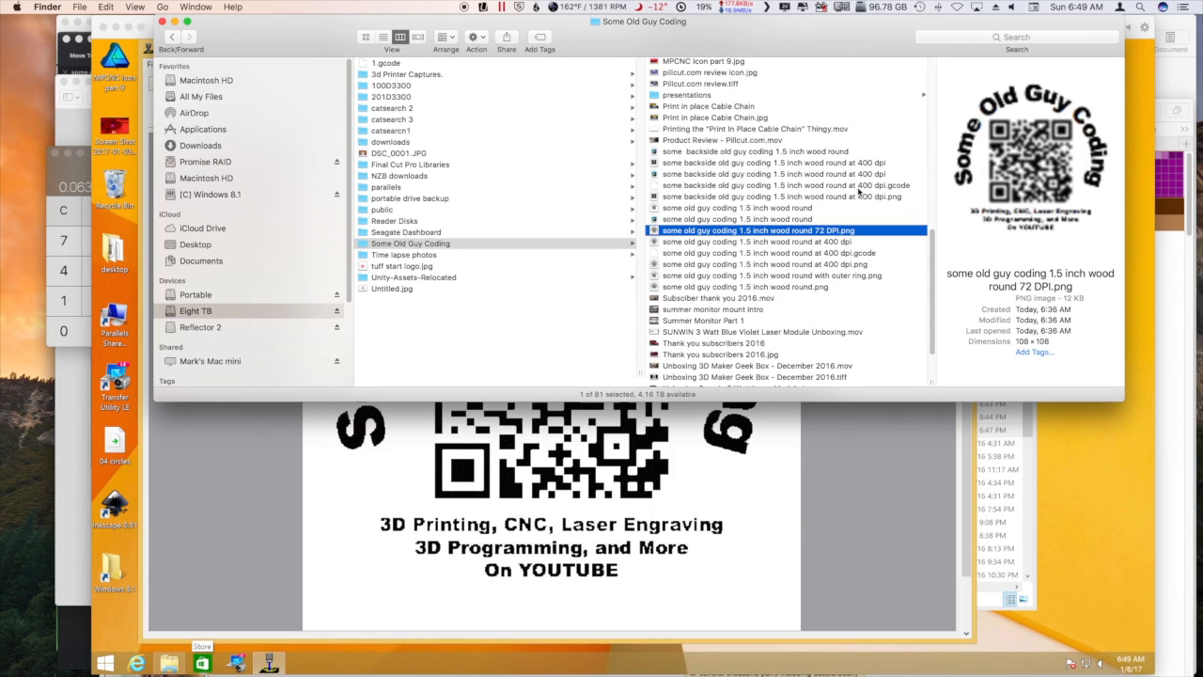
Check details of the backside and front 1.5 inch wood round 400 dpi G-code files
{"action": "left_click", "coordinate": [780, 186]}
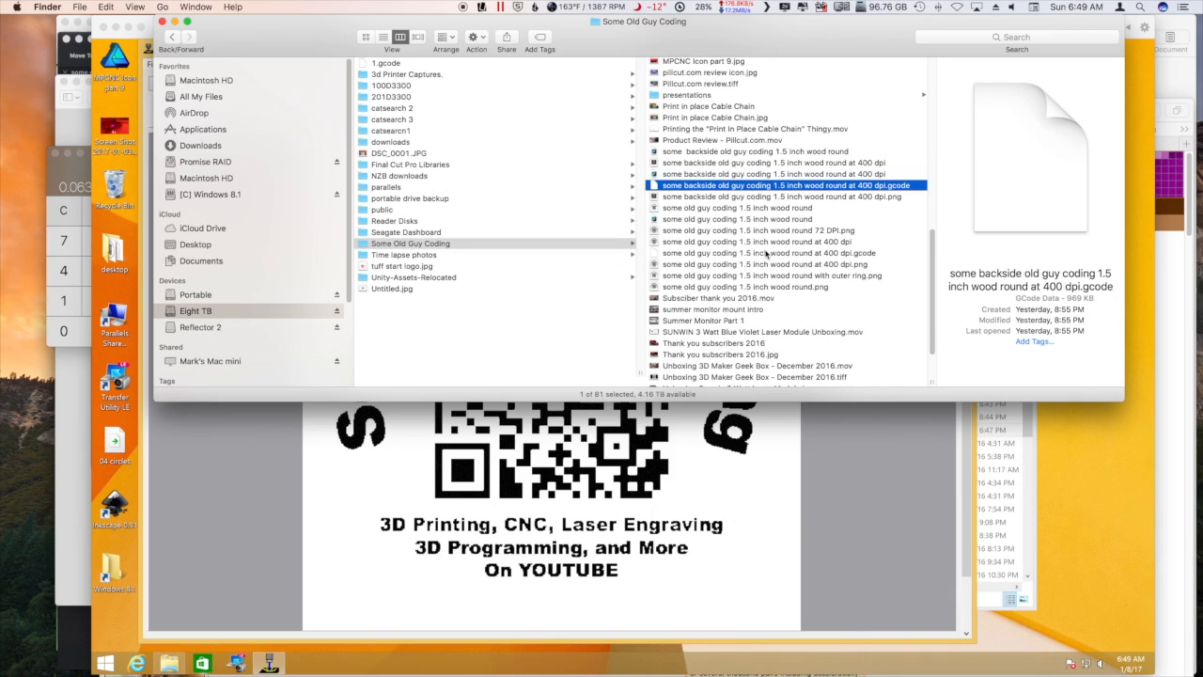
{"action": "left_click", "coordinate": [771, 251]}
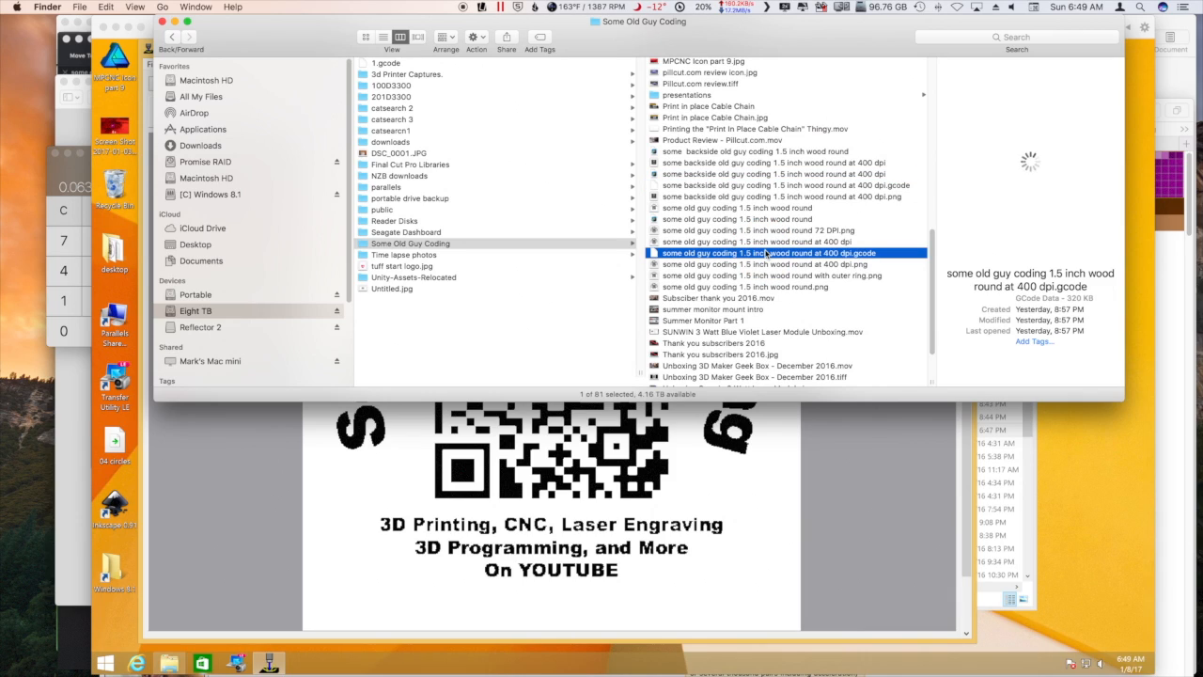
{"action": "left_click", "coordinate": [785, 184]}
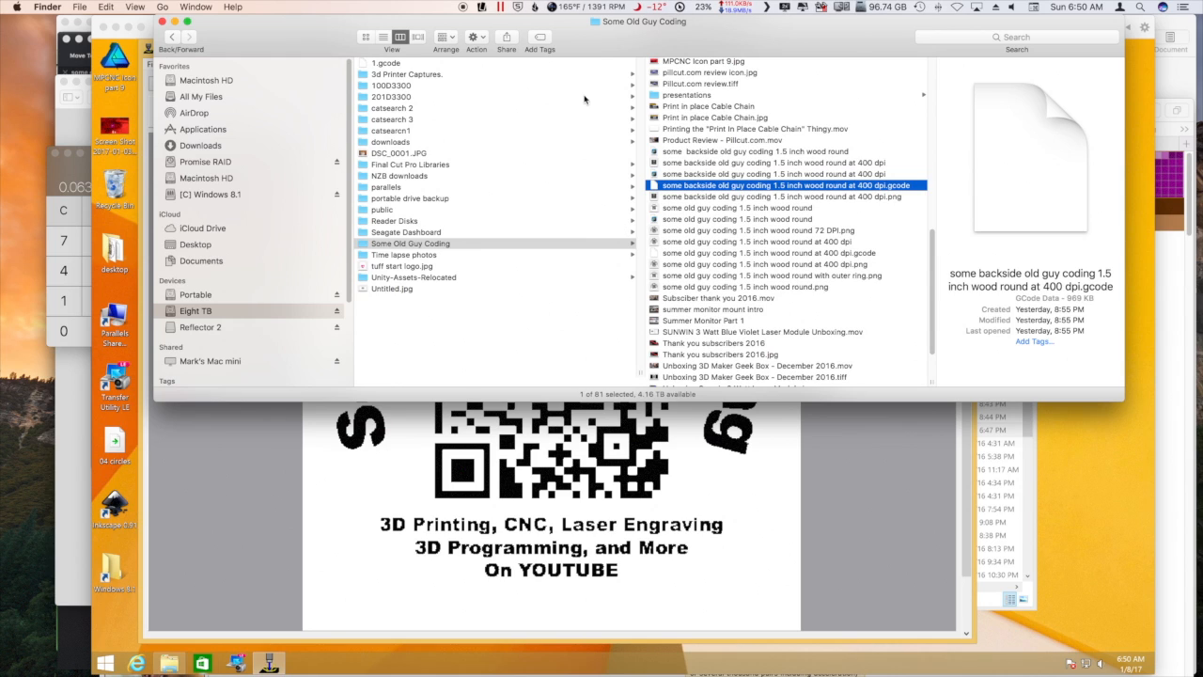